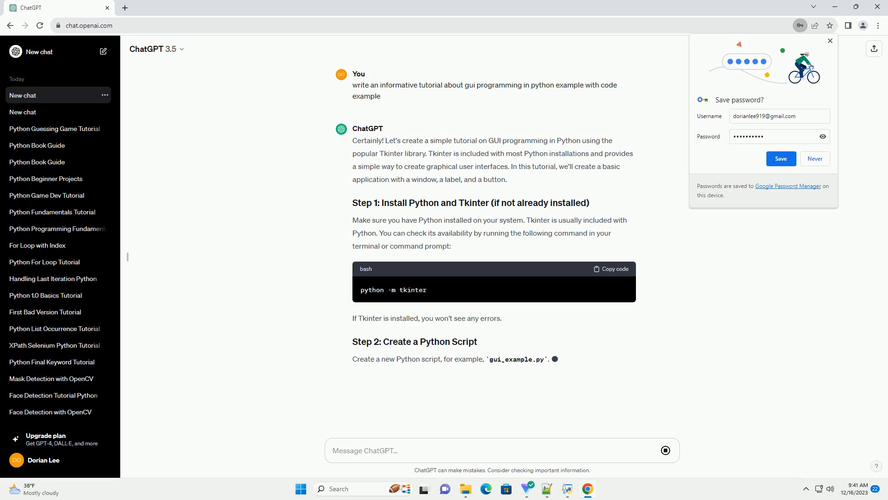
pyautogui.scroll(-3)
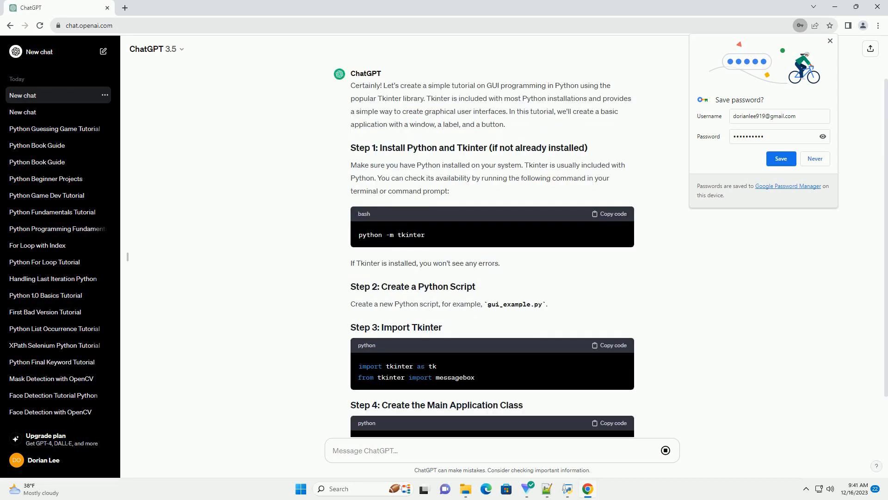
pyautogui.scroll(-3)
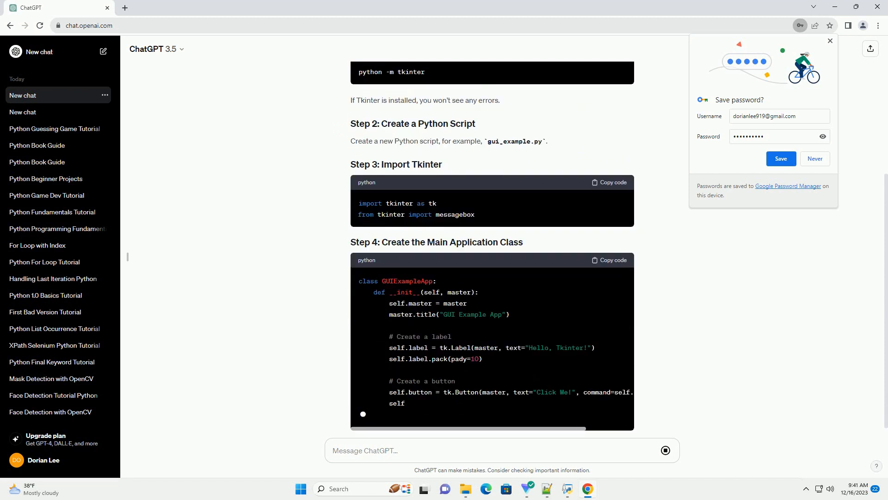
pyautogui.scroll(-3)
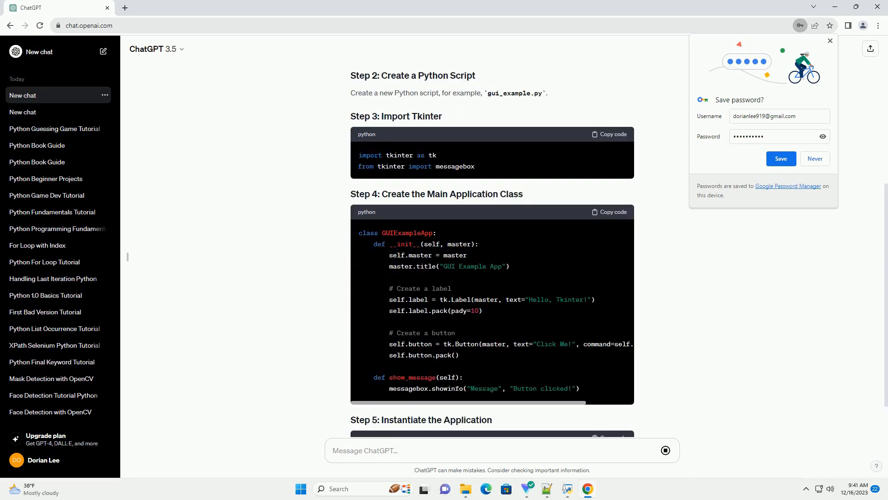
pyautogui.scroll(-3)
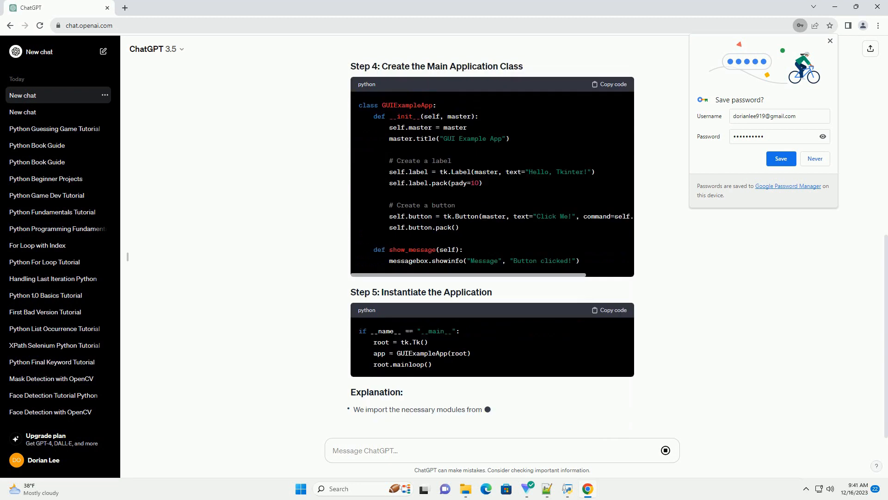
pyautogui.scroll(-3)
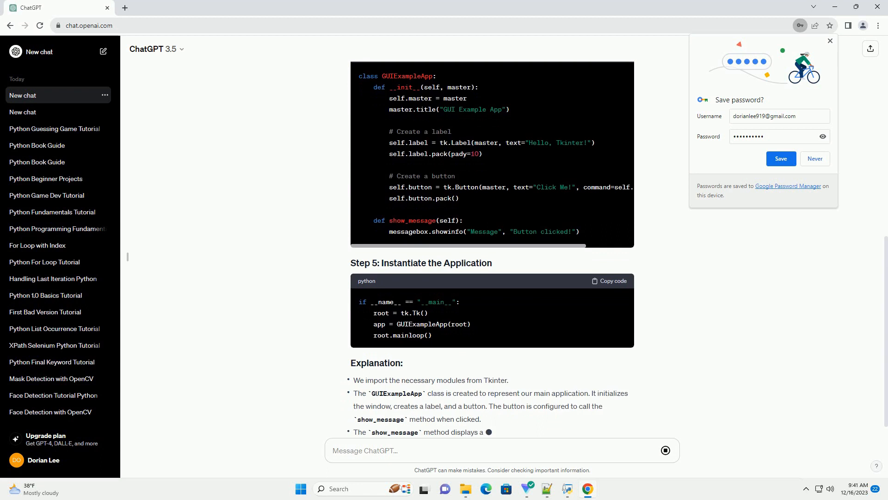
pyautogui.scroll(-3)
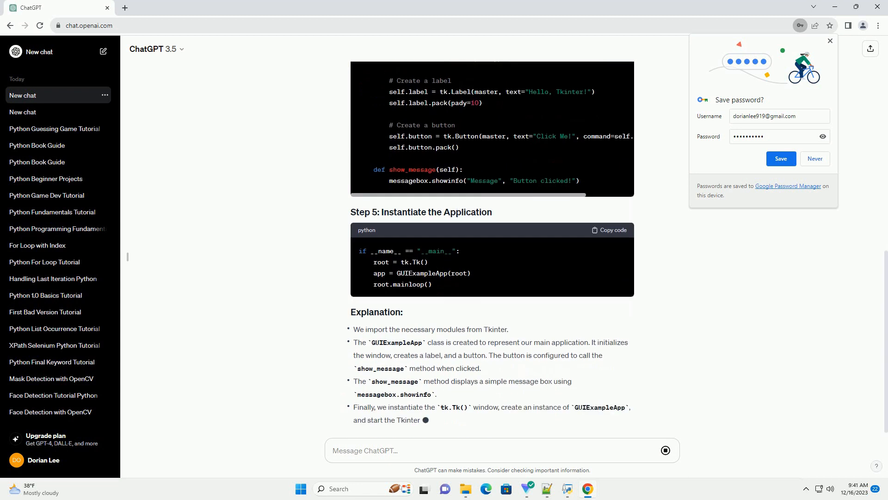
pyautogui.scroll(-3)
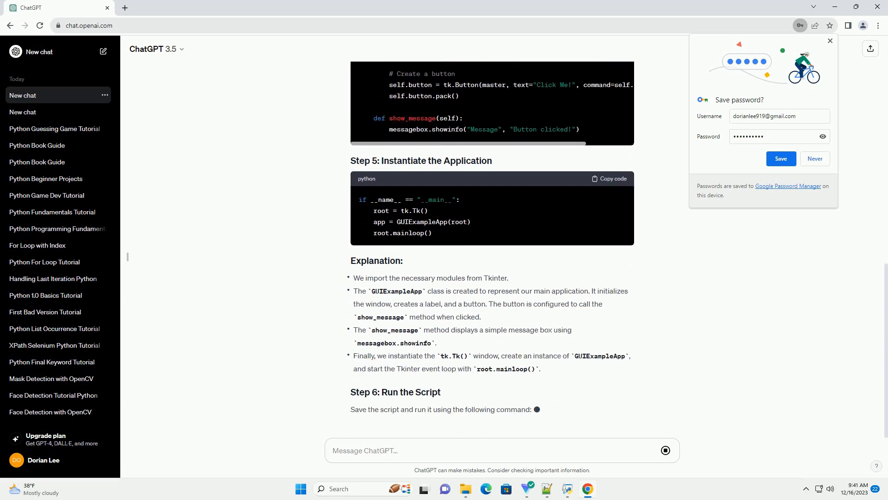
pyautogui.scroll(-3)
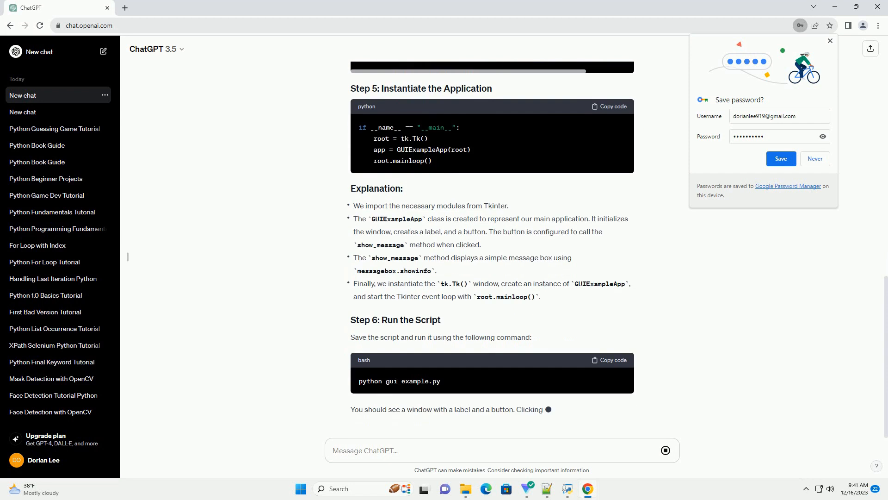
pyautogui.scroll(-3)
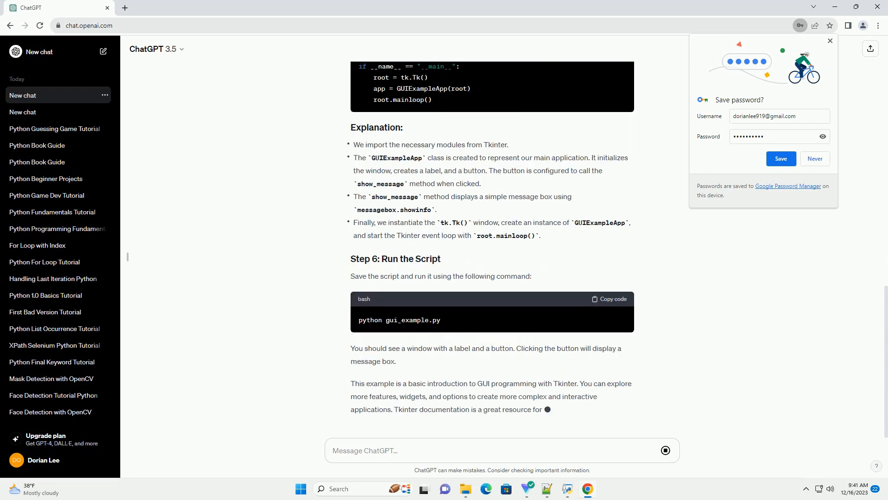